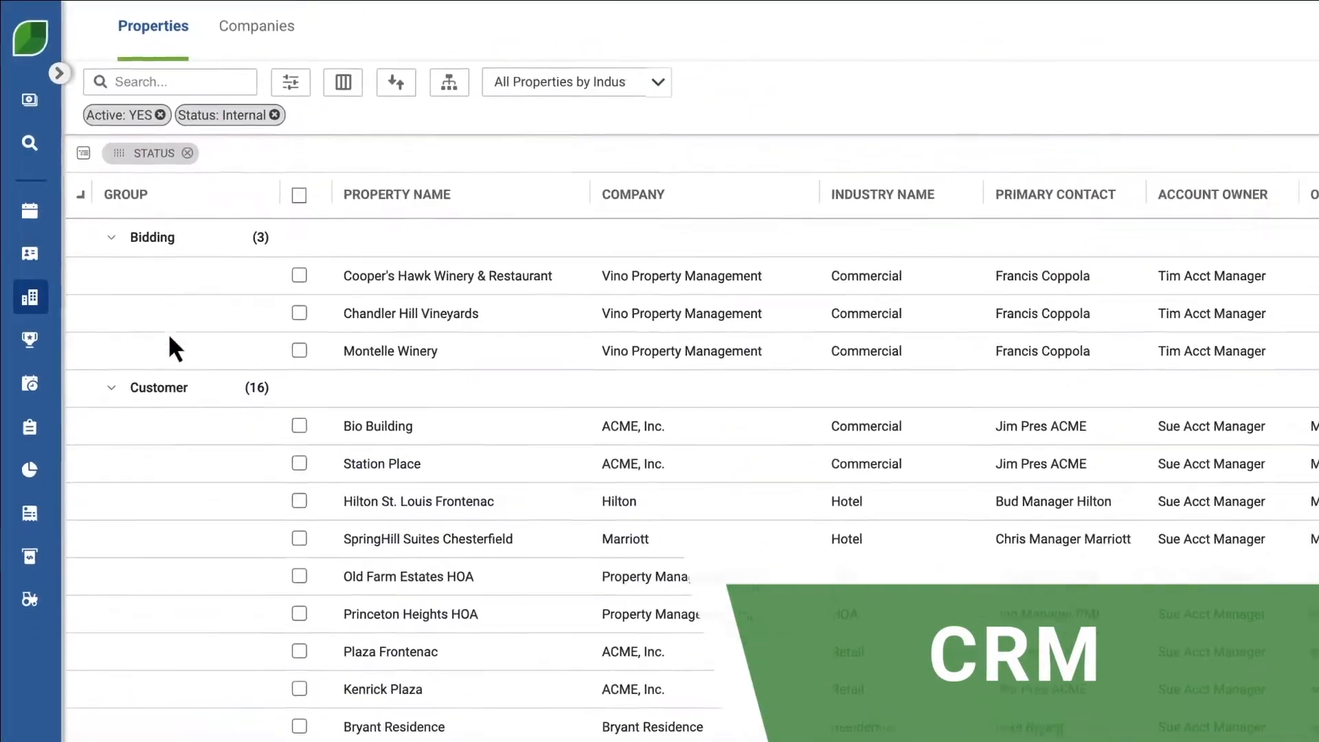
- Group the active internal properties list by Status, listing Bidding and Customer groups
{"action": "left_click", "coordinate": [378, 426]}
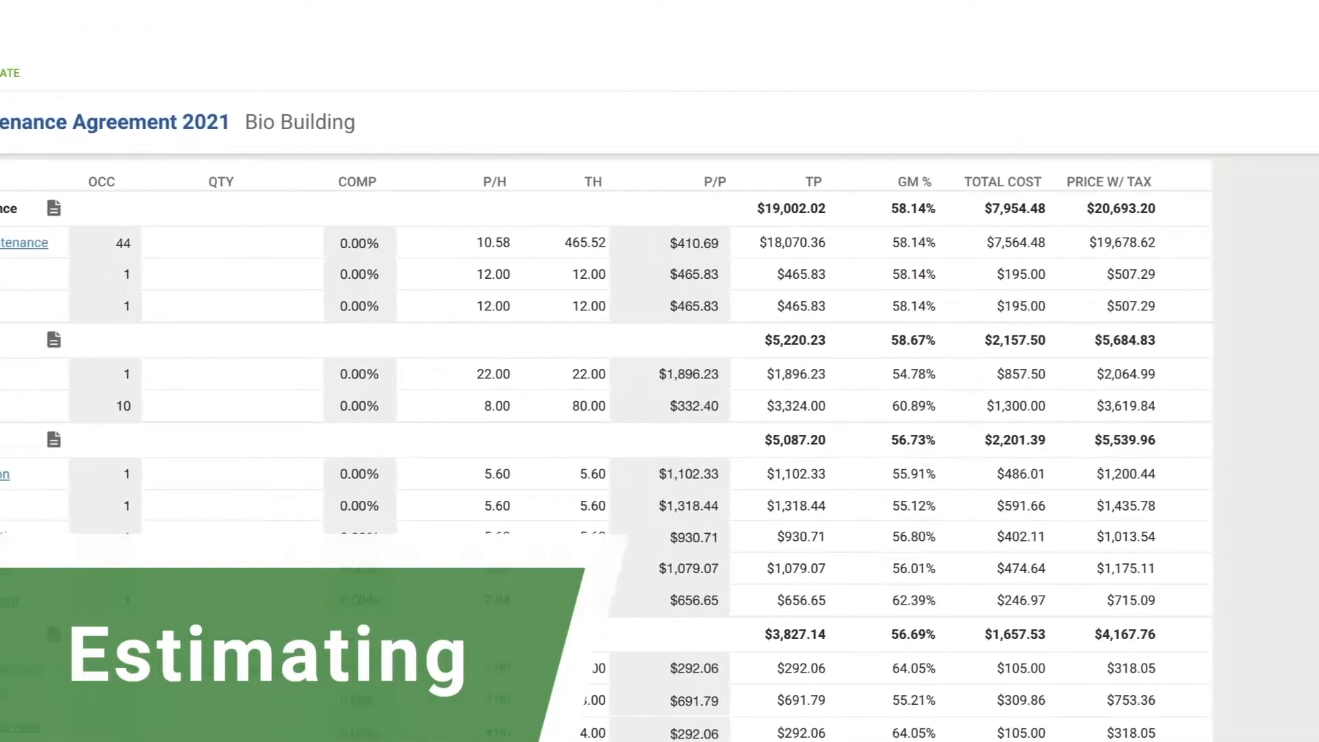
- Move through Purchase Needs to Available to Invoice and choose Bulk Actions > Generate Invoice
{"action": "left_click", "coordinate": [989, 177]}
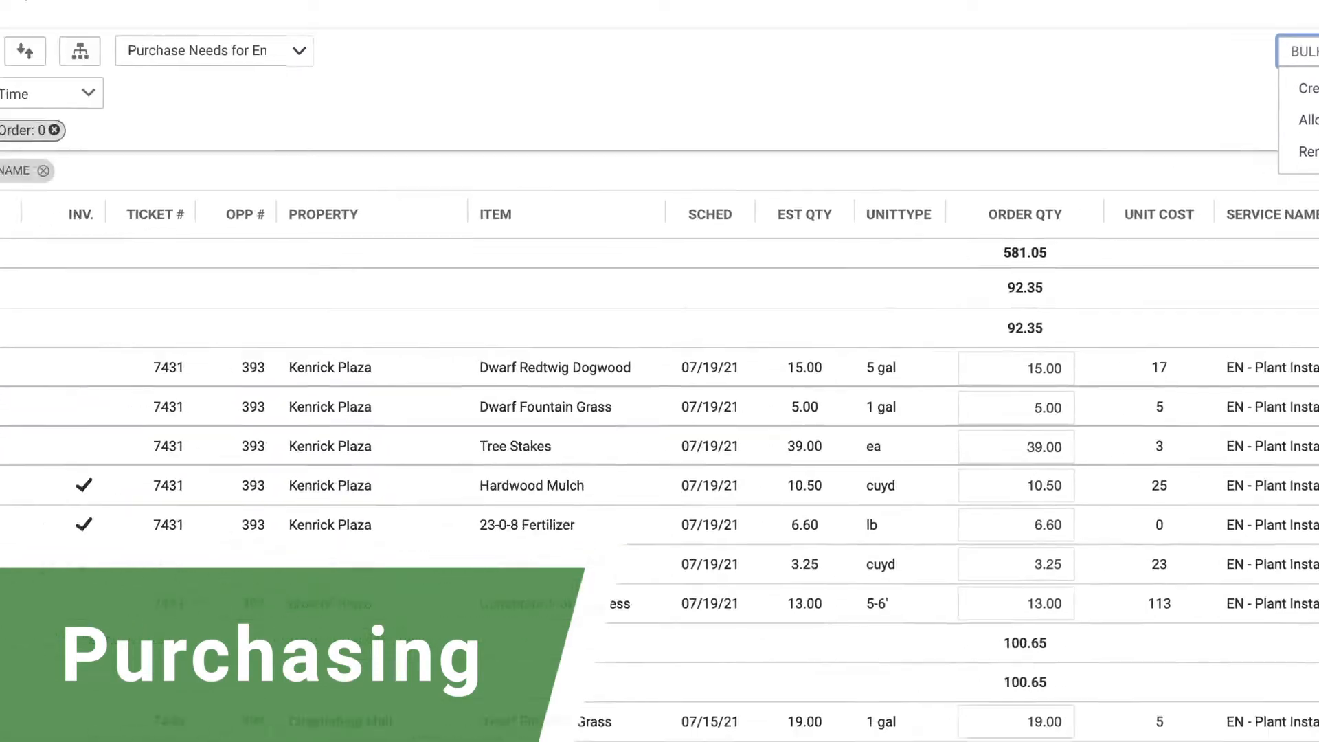
{"action": "left_click", "coordinate": [57, 411]}
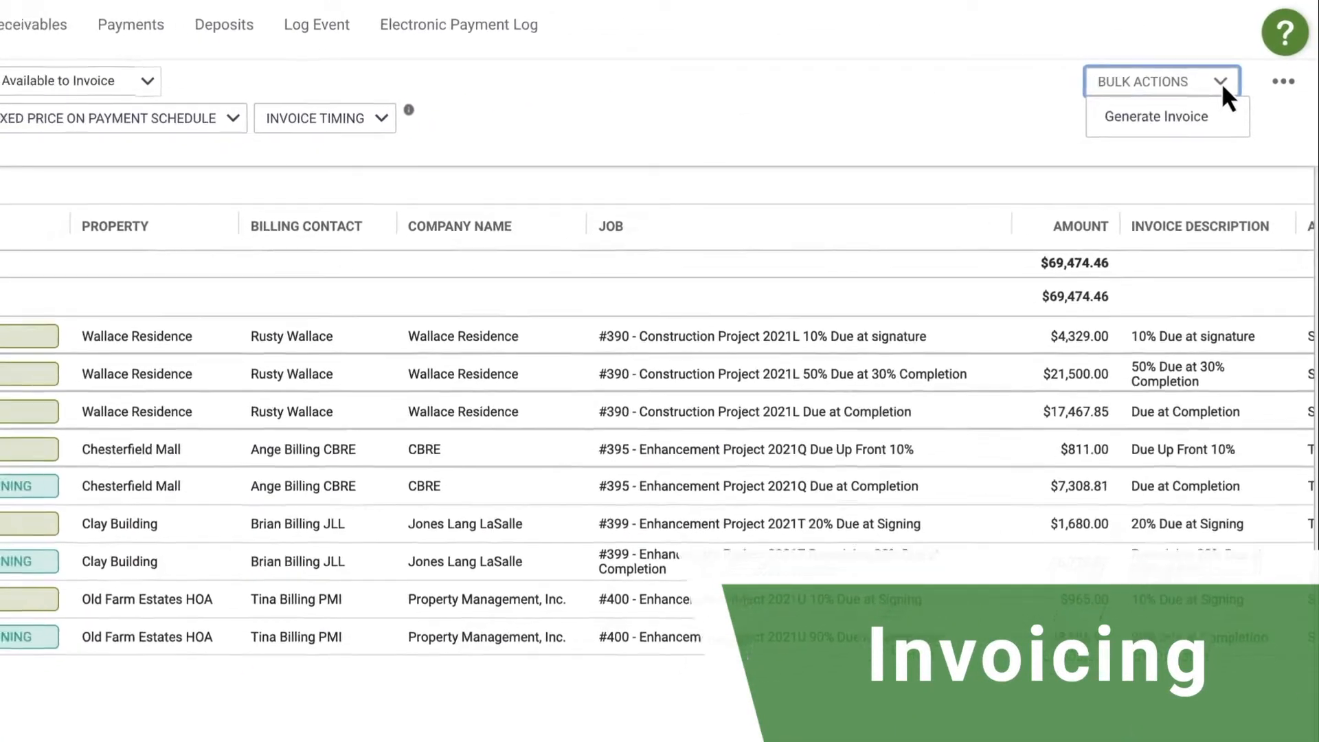
{"action": "left_click", "coordinate": [1155, 116]}
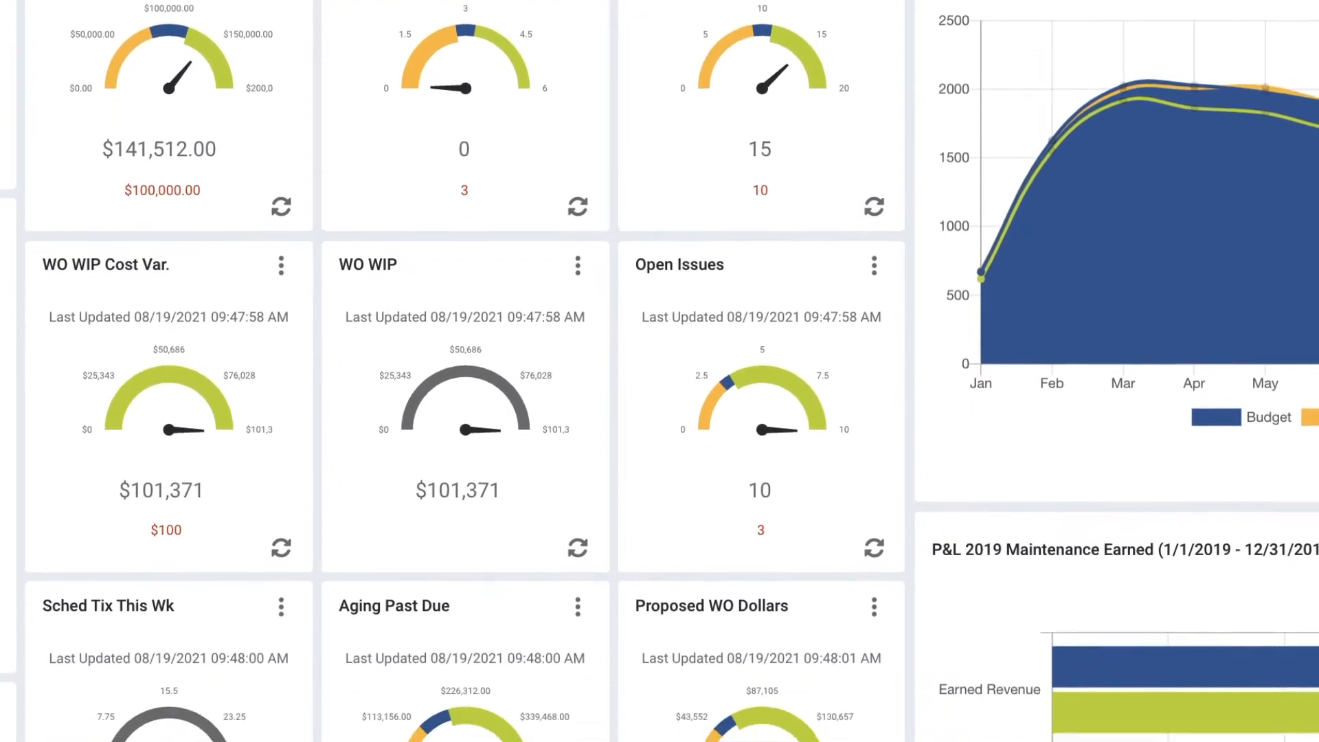
{"action": "scroll", "scroll_direction": "down", "scroll_amount": 3}
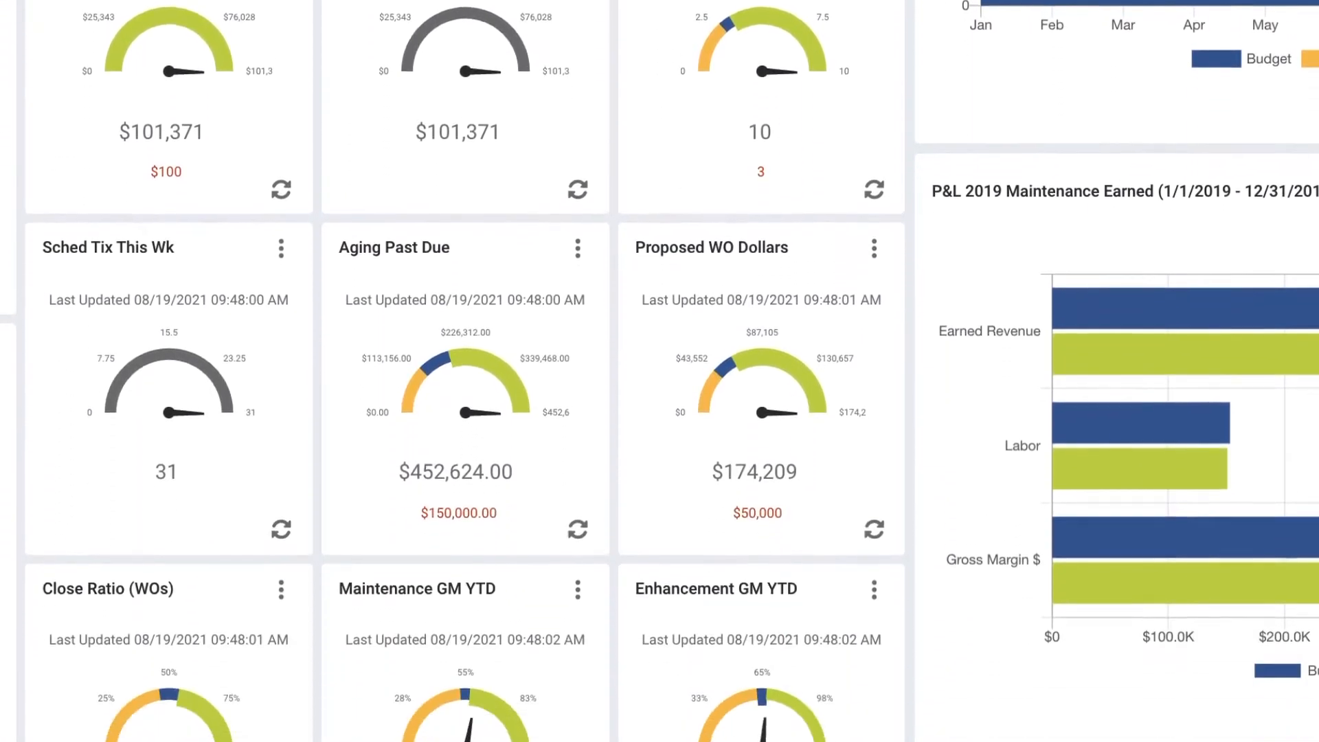
{"action": "scroll", "scroll_direction": "down", "scroll_amount": 3}
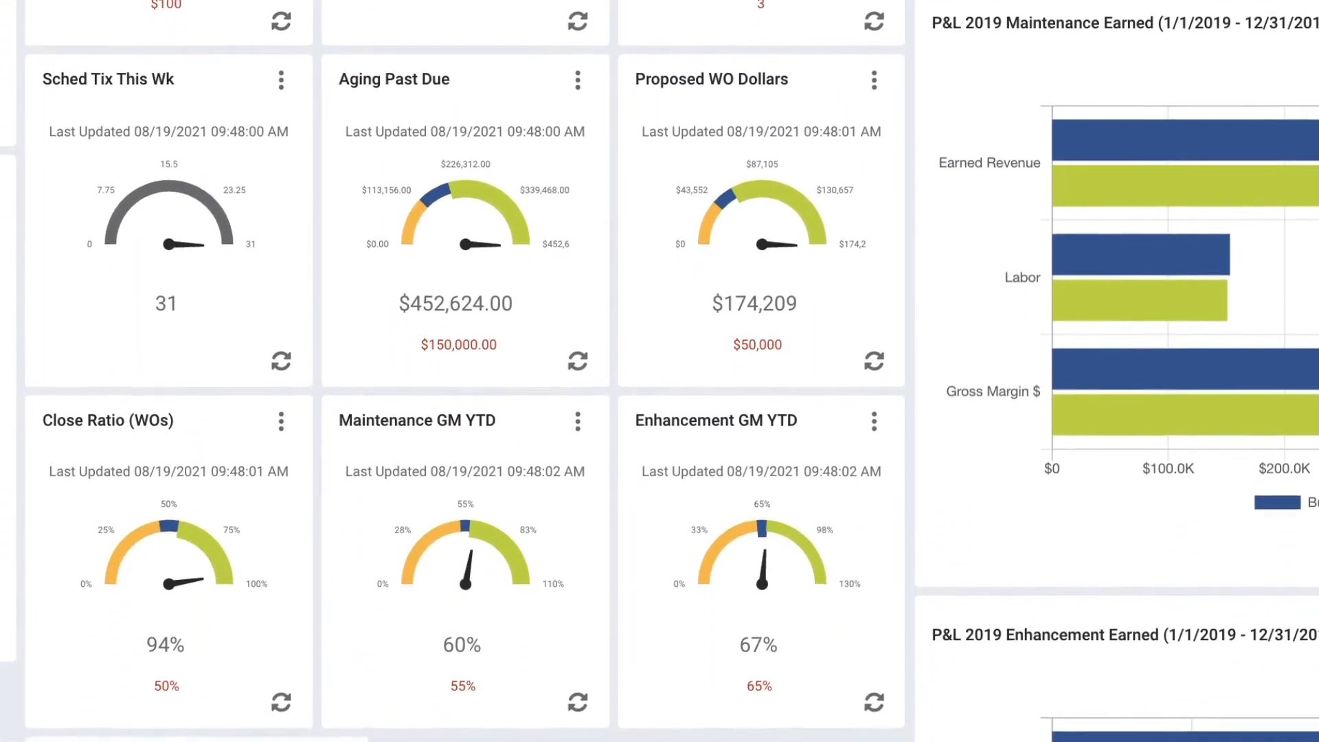